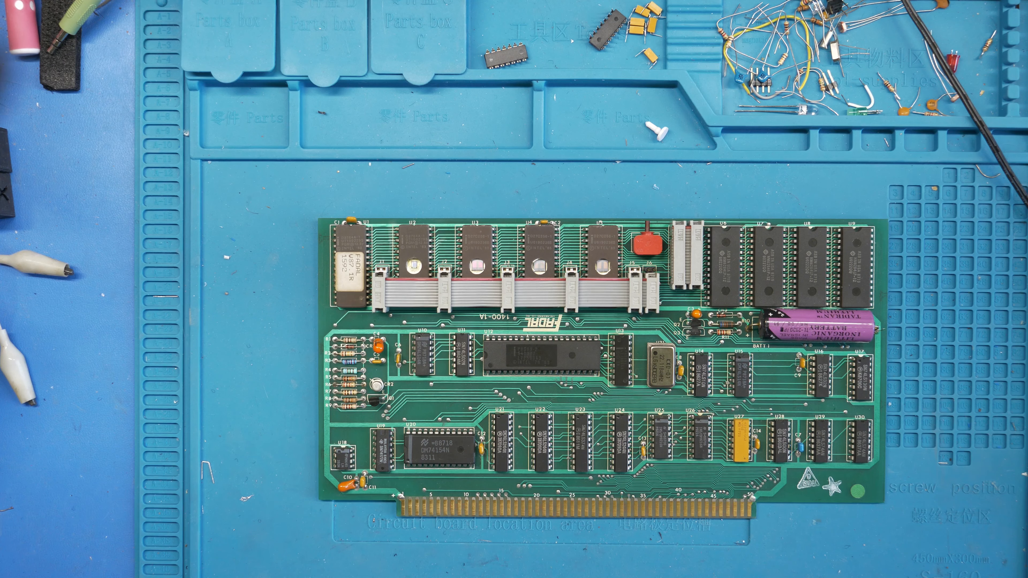
mouse_move(603, 446)
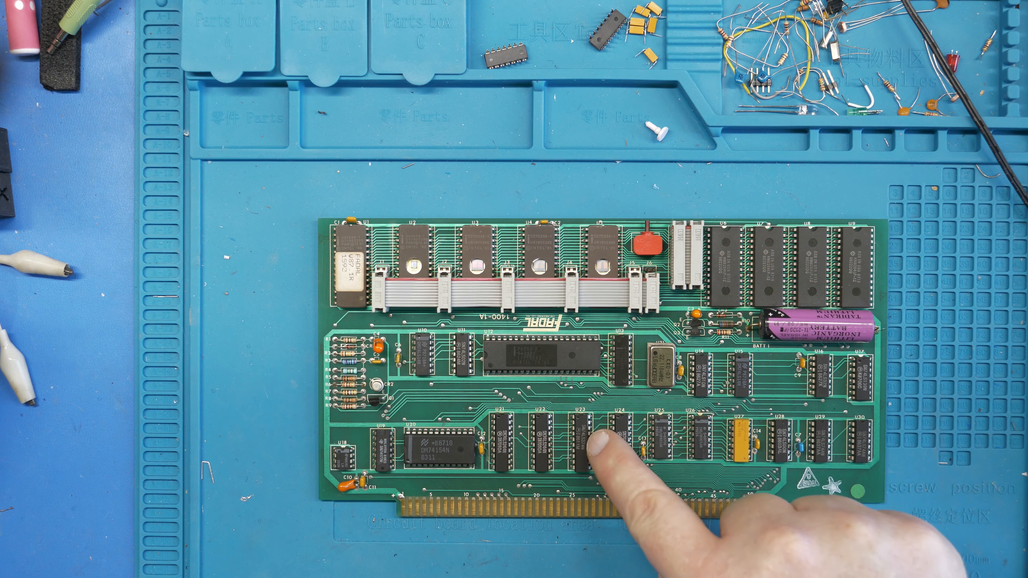